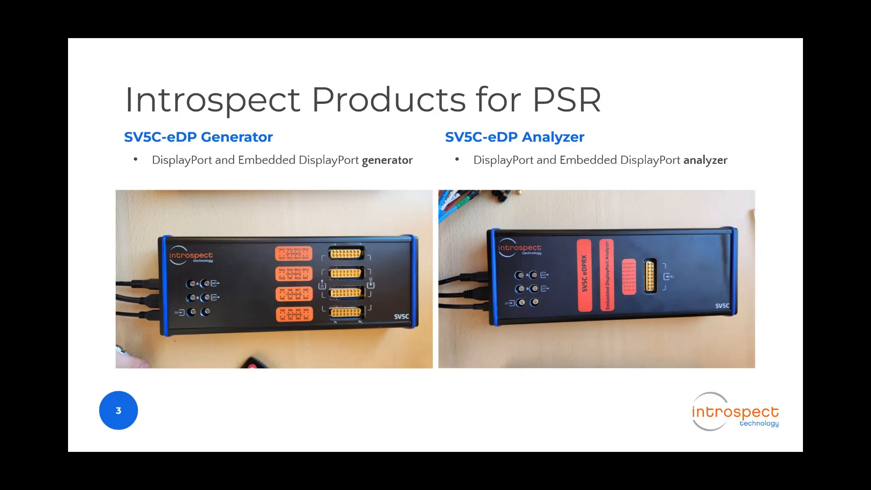
Advance the deck to slide 4, the live demo hardware setup photo
key(Right)
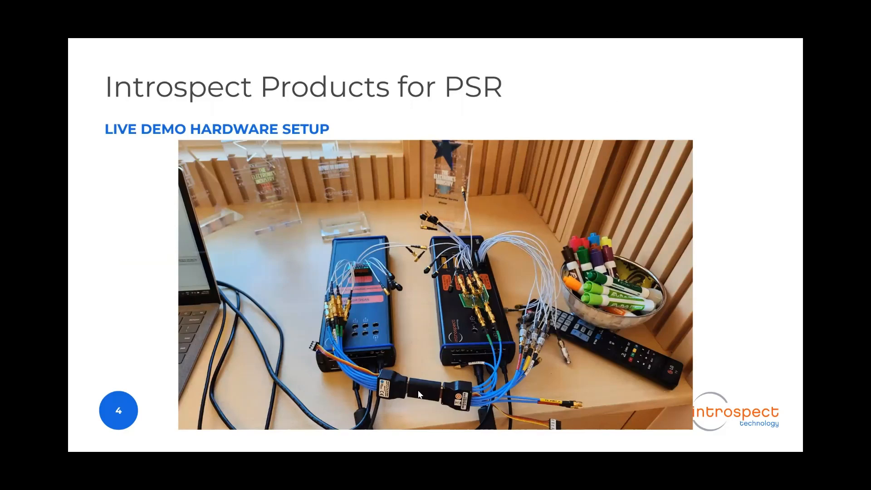
mouse_move(344, 309)
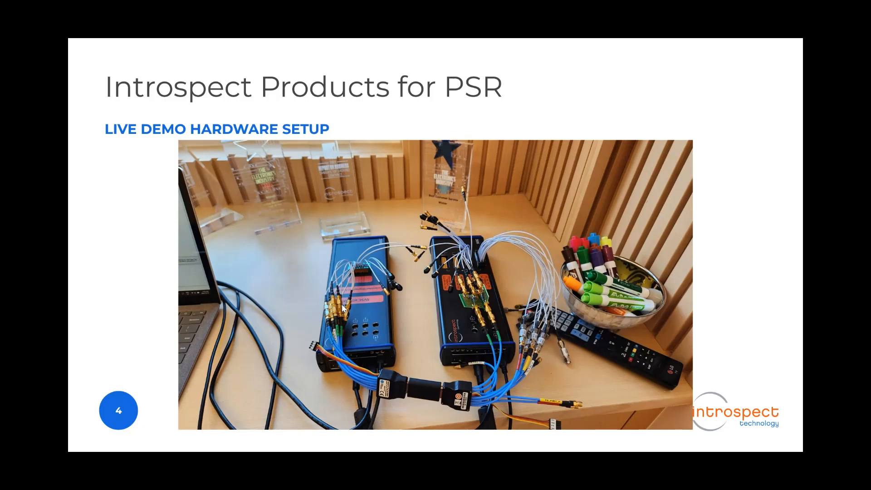
mouse_move(343, 307)
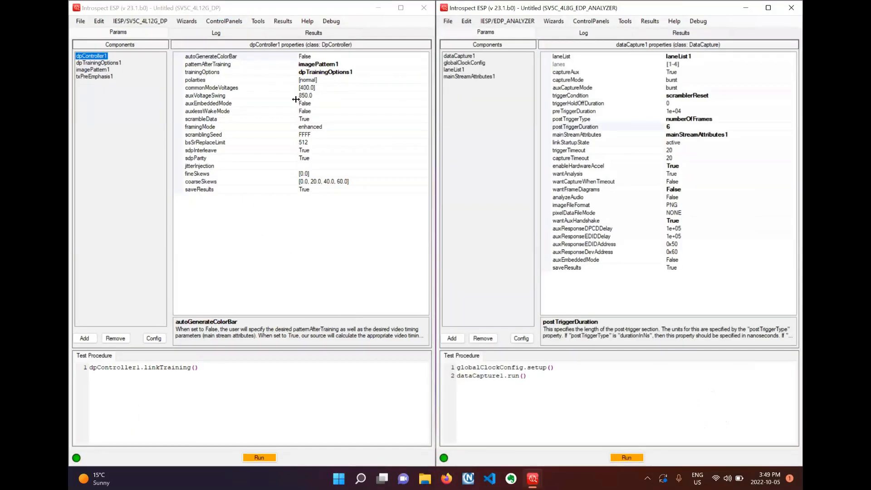
mouse_move(615, 253)
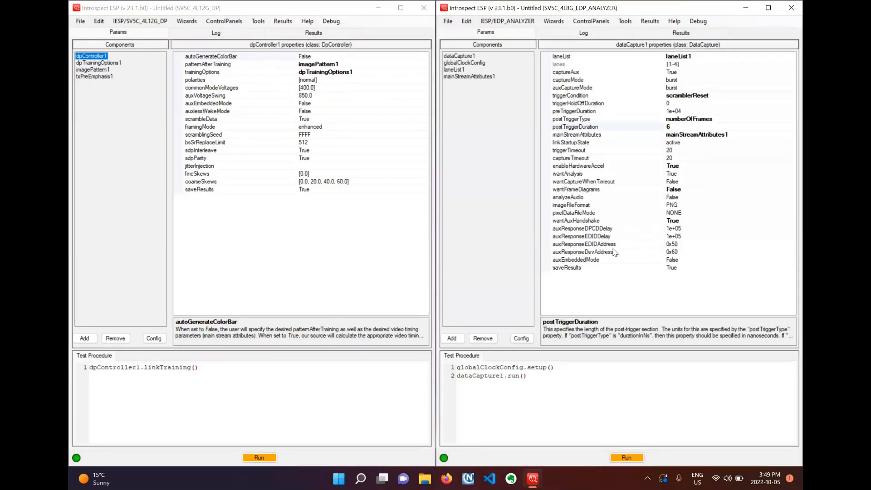
mouse_move(283, 207)
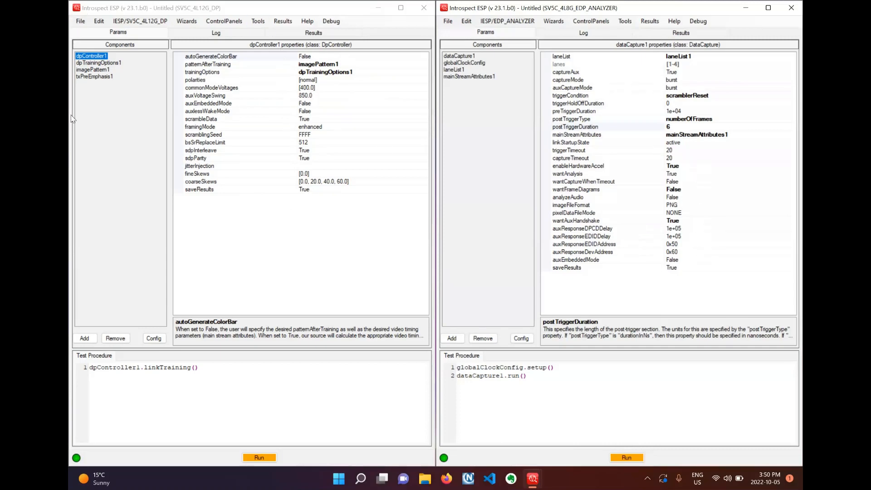
mouse_move(127, 164)
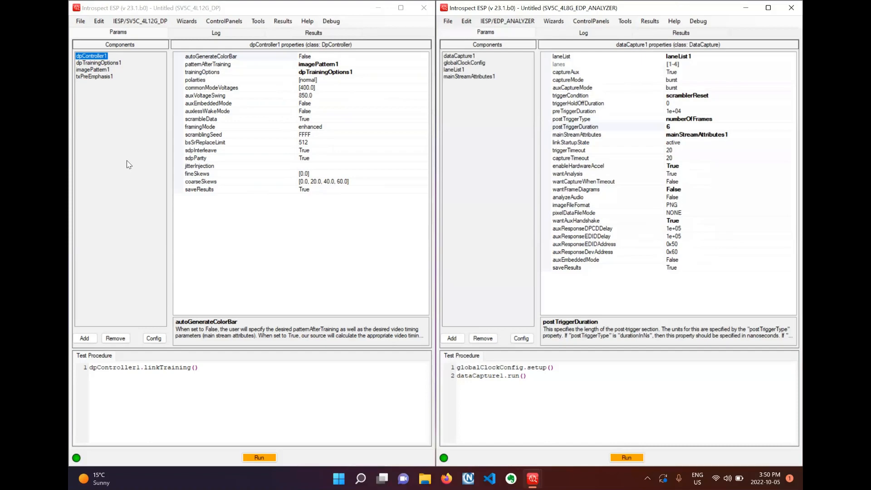
Add a DpPanelSelfRefresh step with tree.jpg and tree2.jpg update images and 1 frame between updates
click(84, 339)
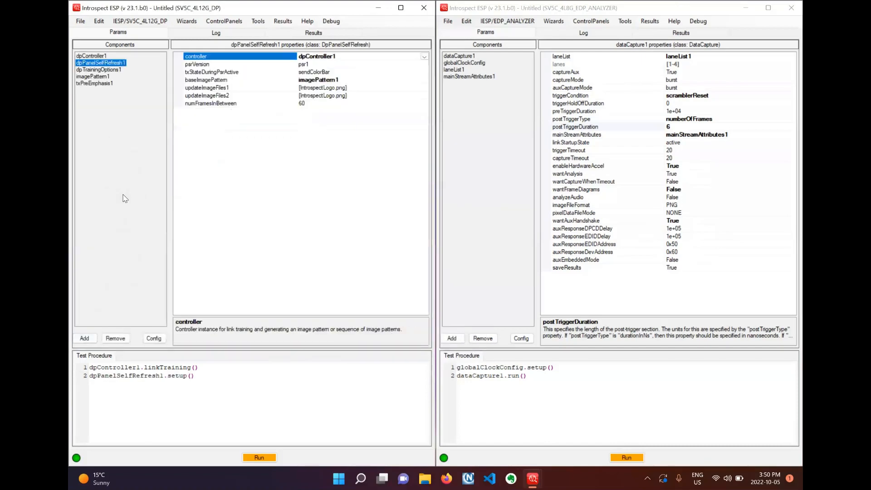
mouse_move(257, 201)
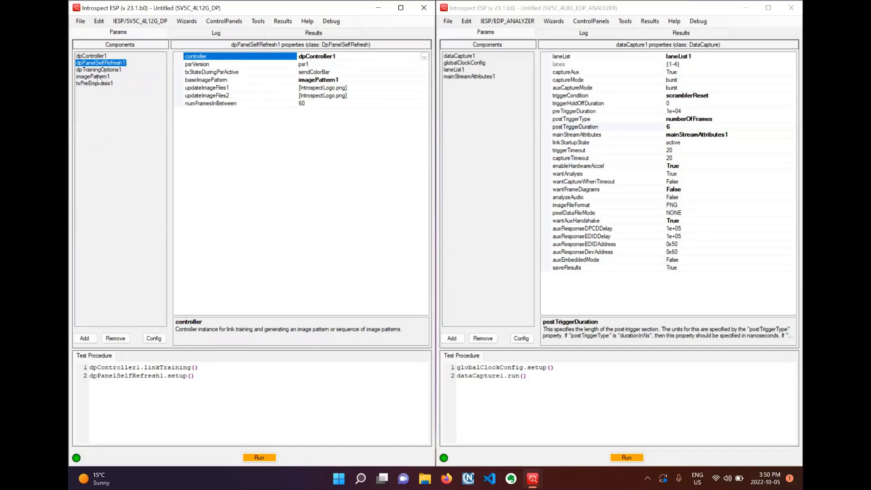
click(93, 76)
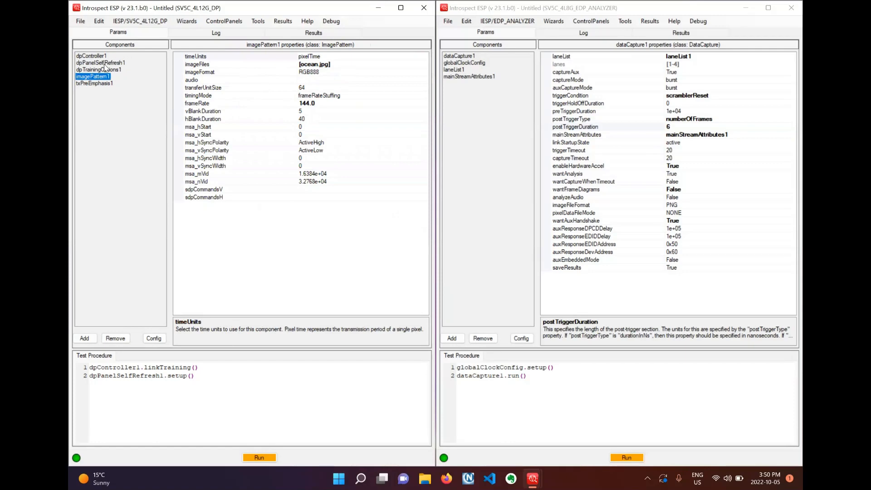
click(100, 62)
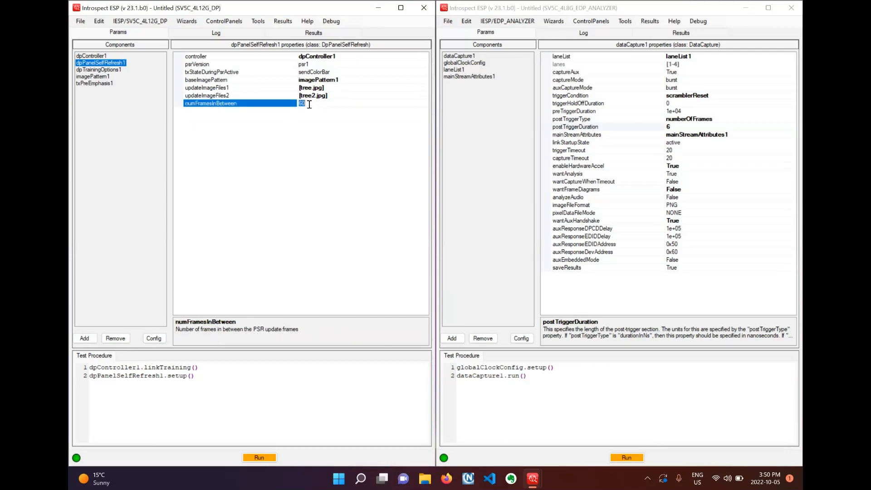
text(1)
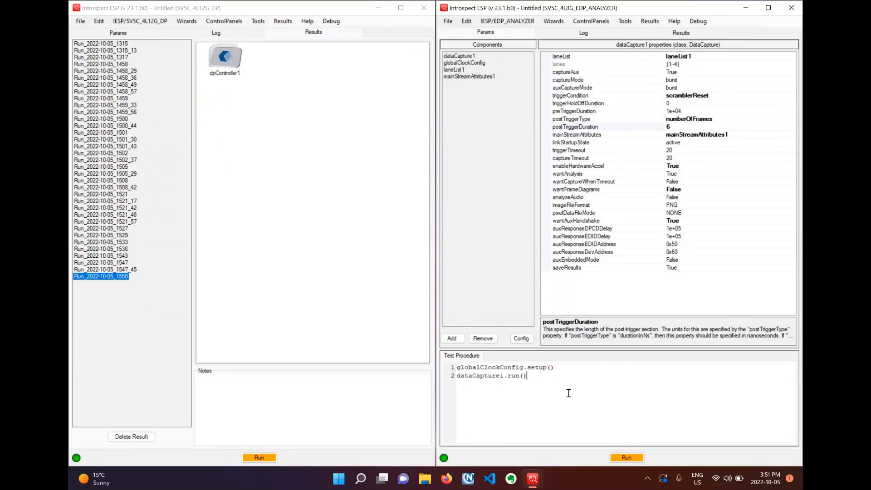
Start the analyzer capture of the running PSR1 generator test
click(626, 458)
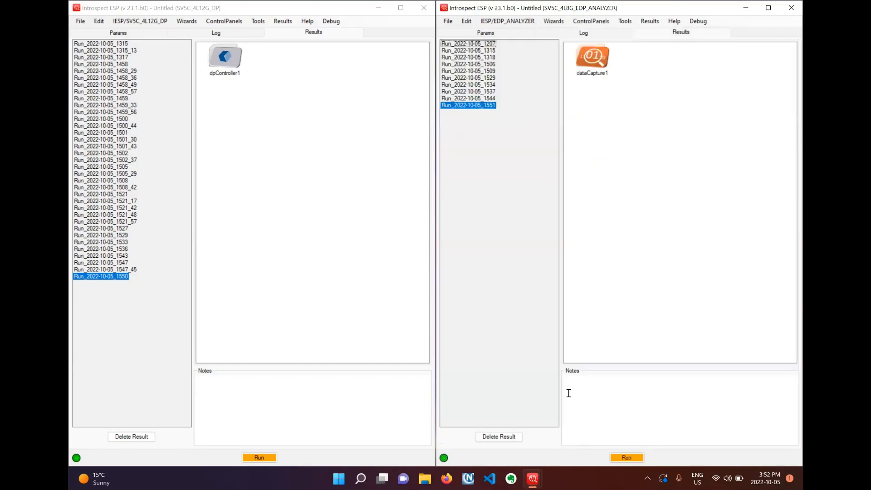
Open dataCapture1 in DP DataCapture and preview the tree-image PSR update frames in the Frames list
double_click(225, 56)
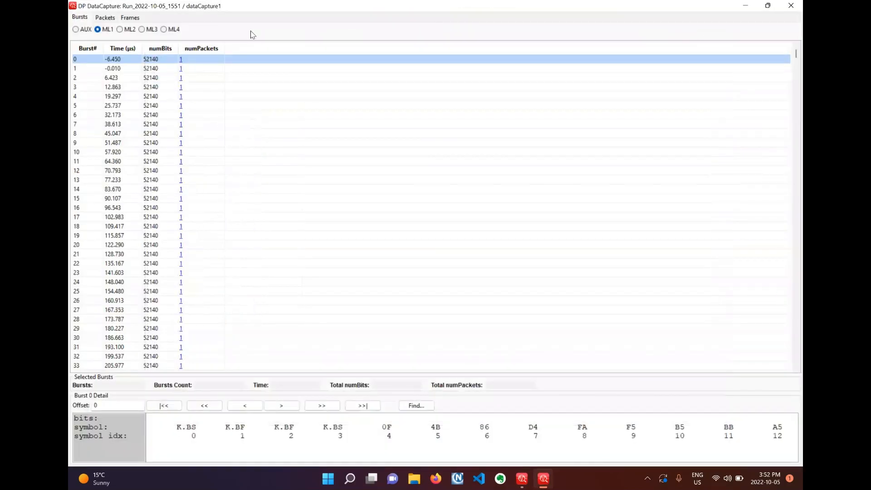
mouse_move(129, 17)
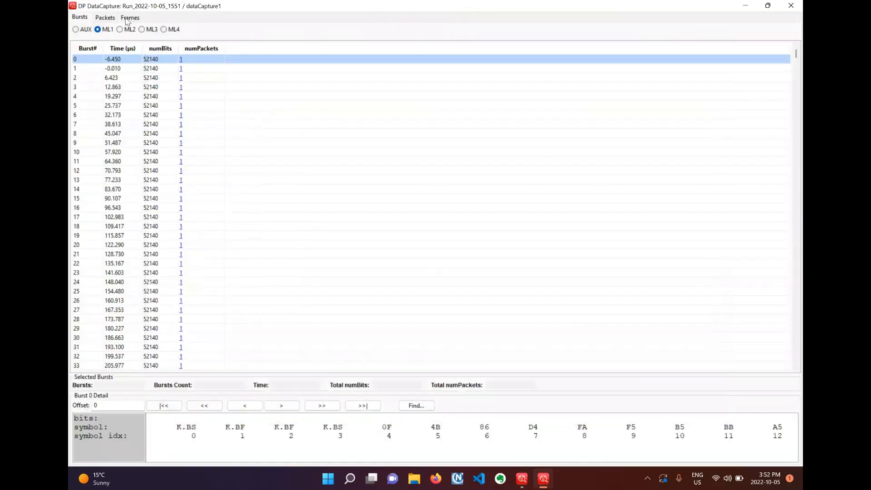
click(129, 18)
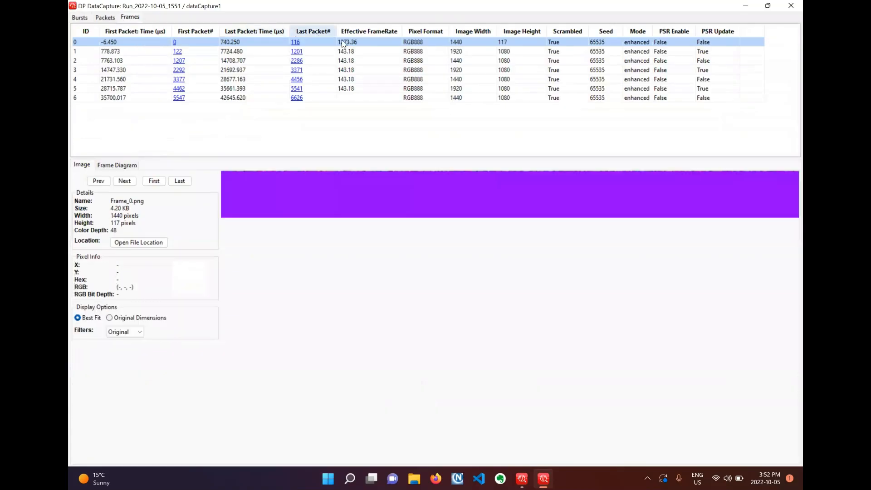
click(124, 180)
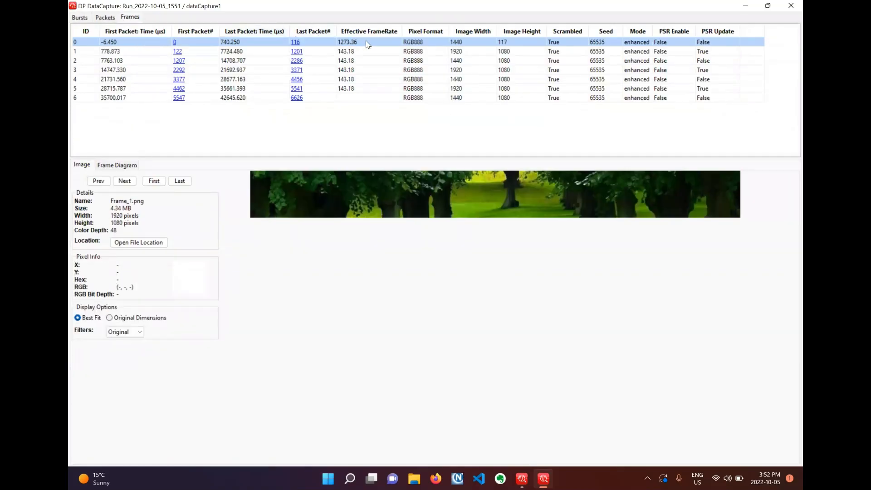
click(112, 60)
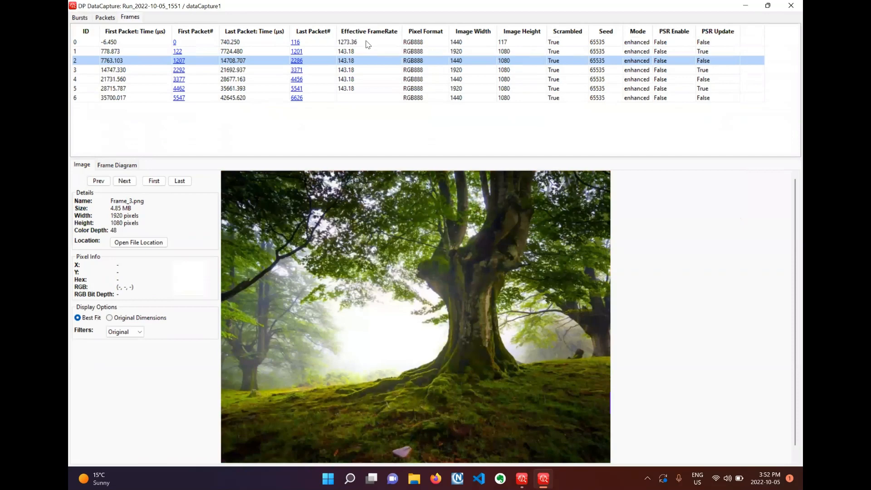
click(111, 88)
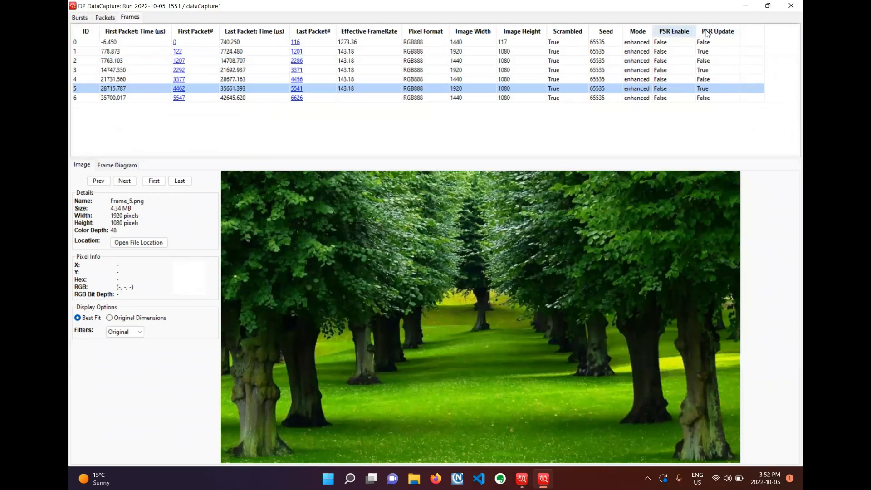
mouse_move(731, 24)
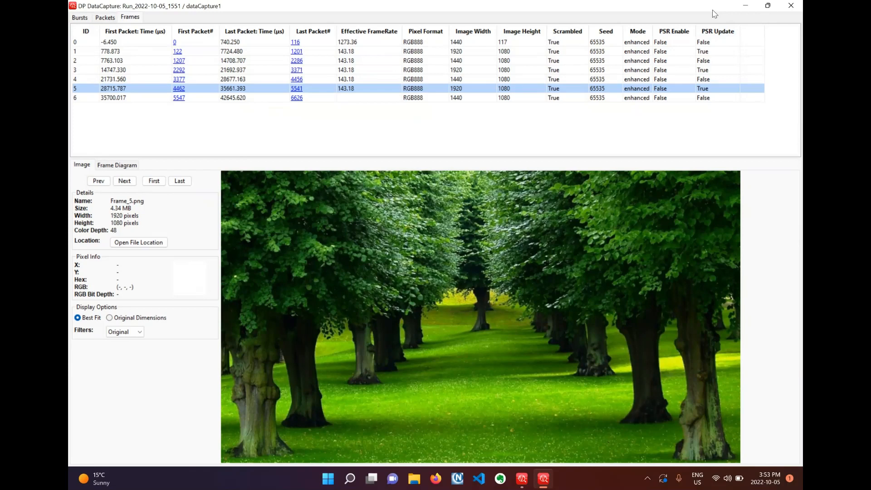
mouse_move(715, 15)
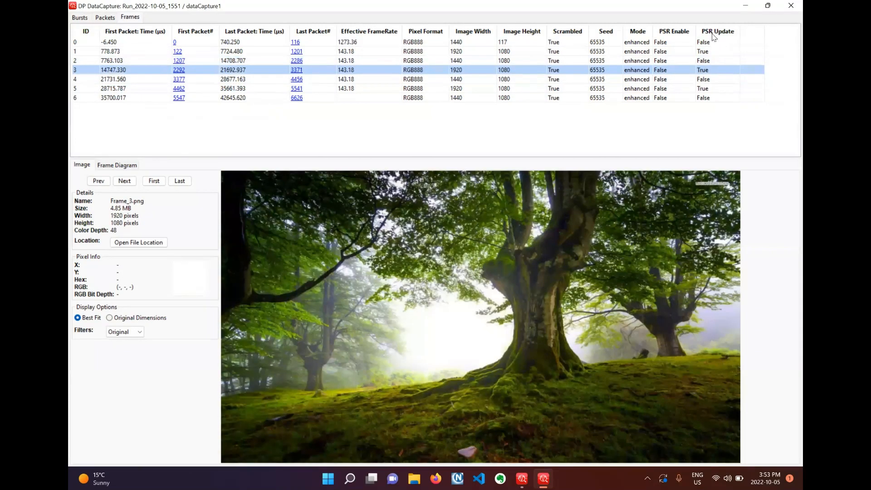
mouse_move(711, 77)
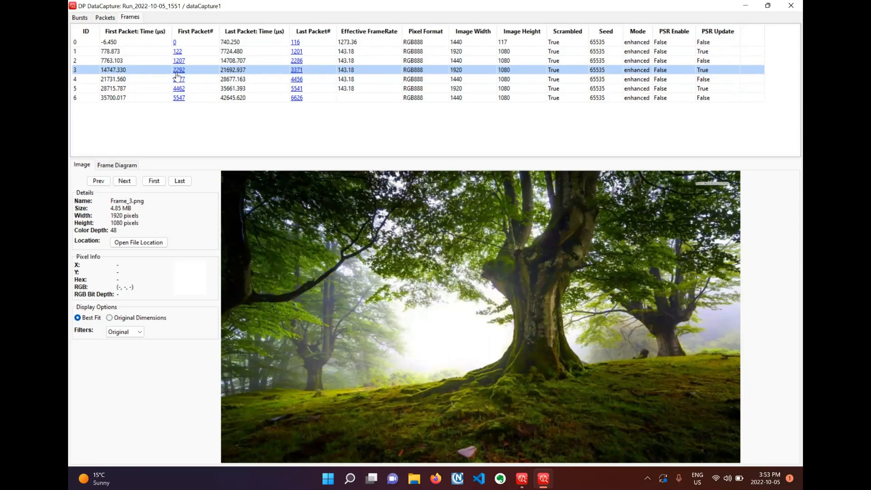
Expand packet 2287 and show the SDP_VSC sub-packet's decoded header and payload in the Info view
click(105, 17)
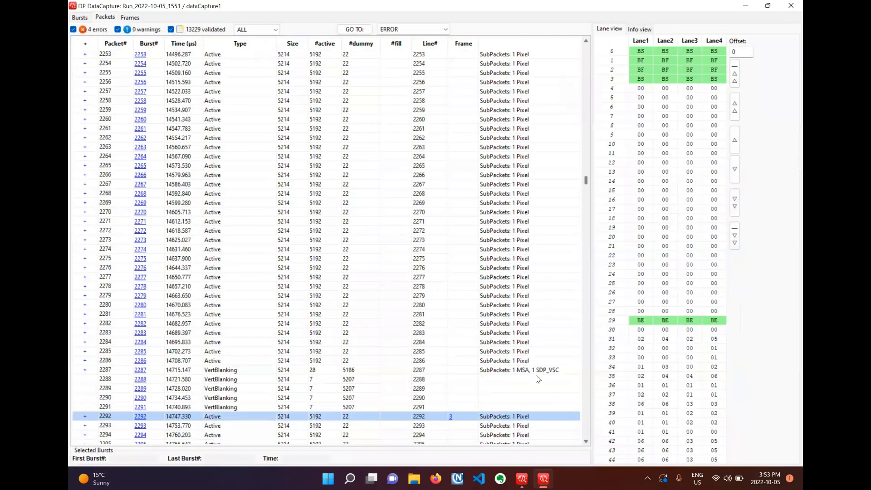
click(85, 369)
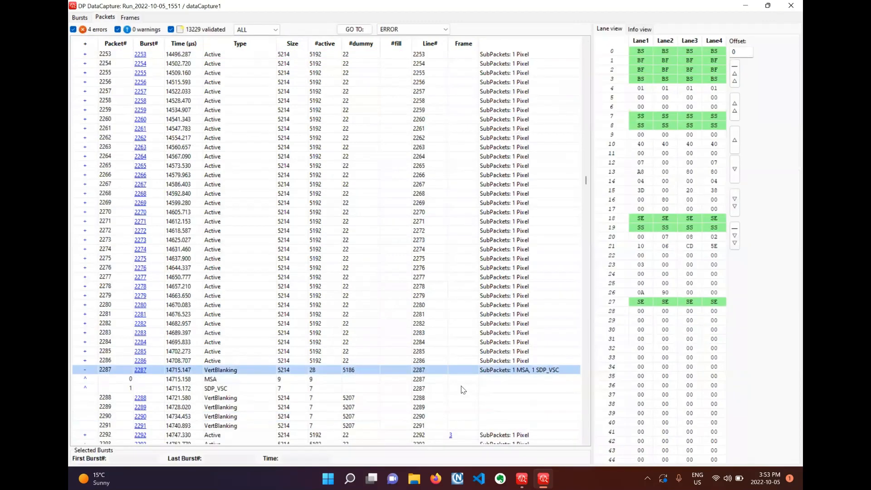
click(216, 388)
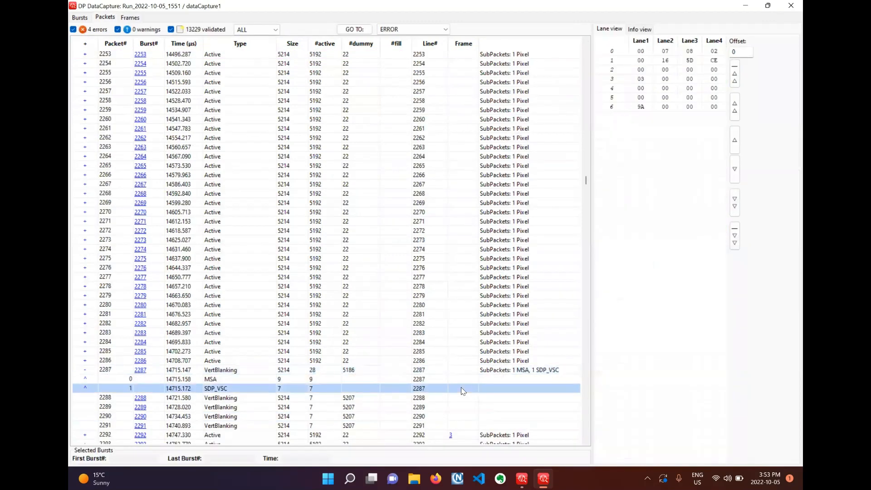
click(640, 30)
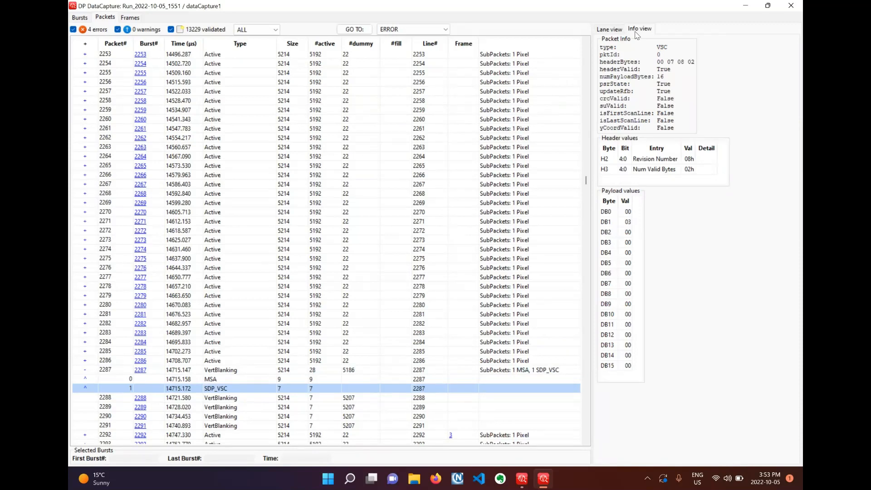
mouse_move(599, 92)
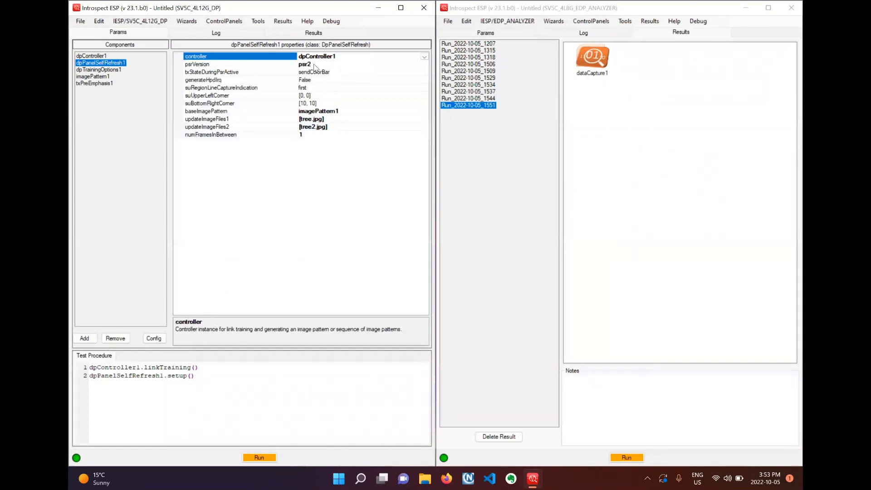
mouse_move(346, 77)
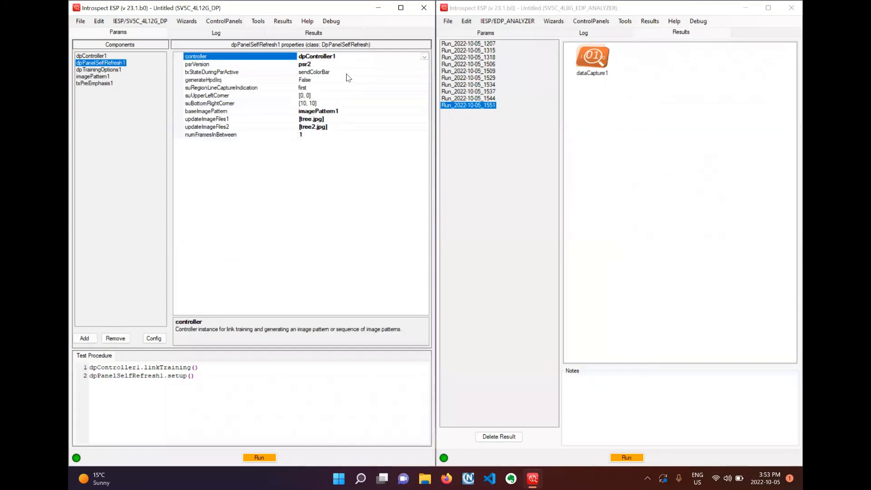
Set txStateDuringPsrActive from sendColorBar to off in dpPanelSelfRefresh1
click(233, 71)
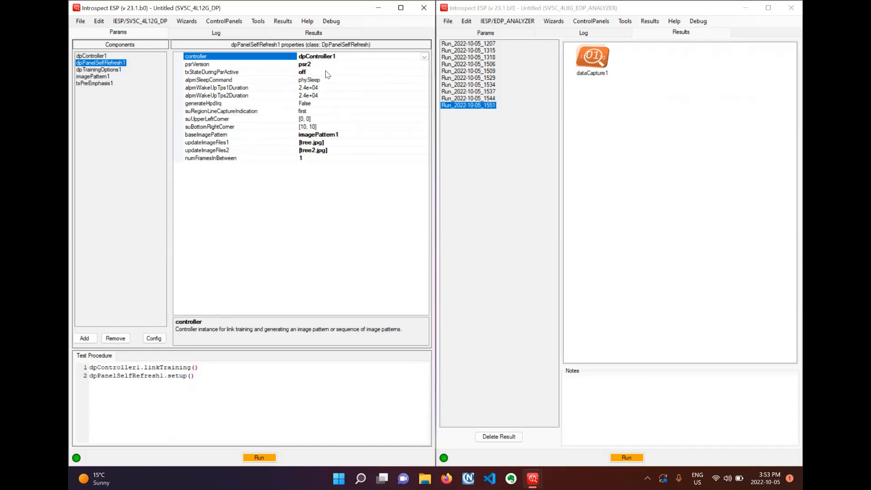
mouse_move(301, 89)
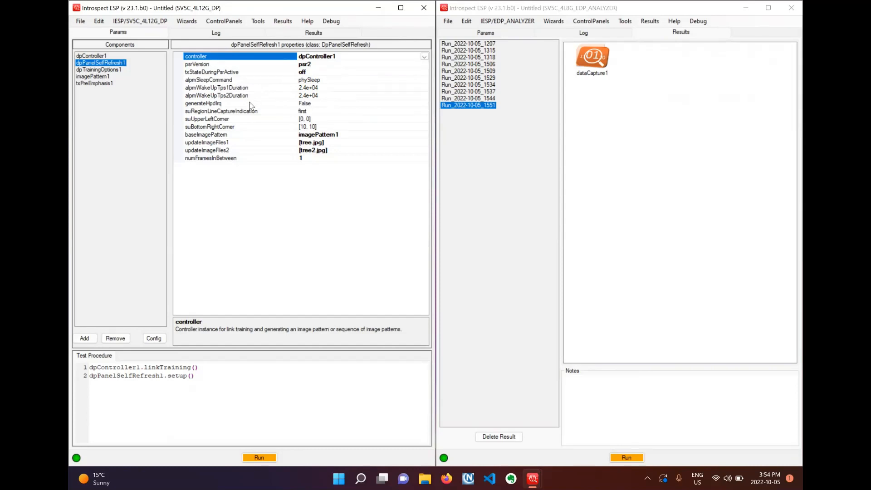
mouse_move(301, 115)
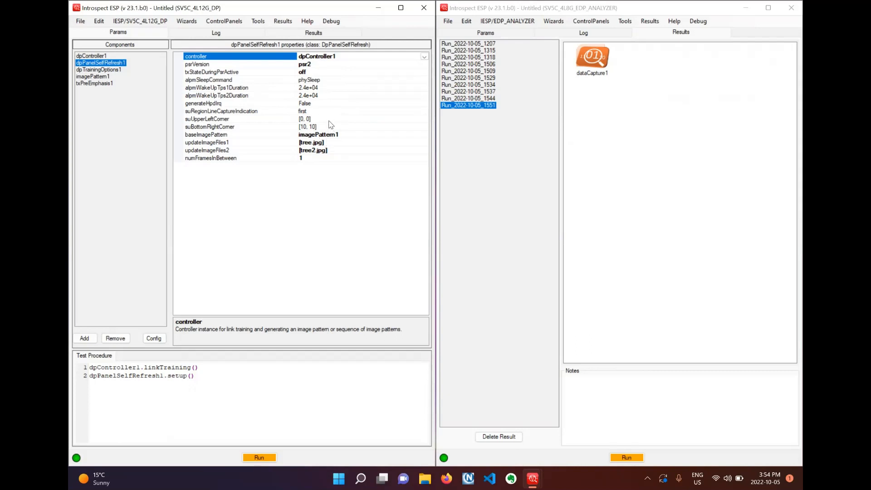
mouse_move(304, 246)
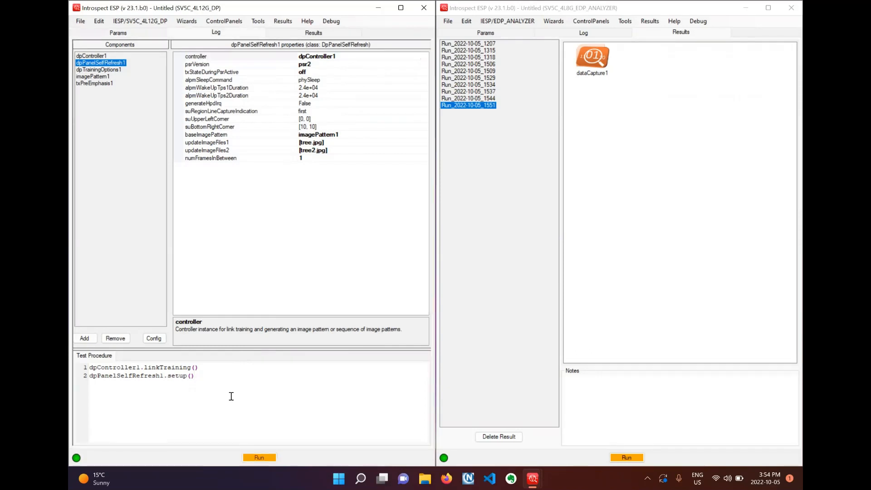
Run the PSR2 test, capture it with the analyzer, and show the new Run_2022-10-05_1554 result
click(259, 457)
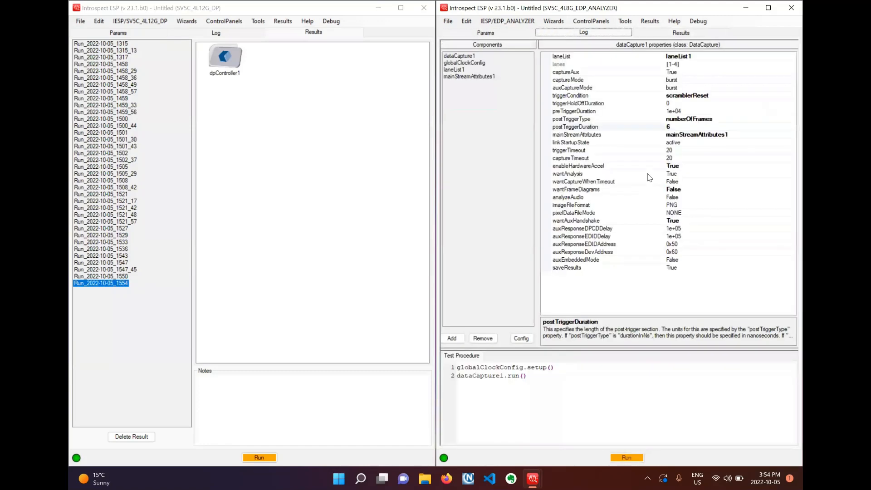
click(626, 458)
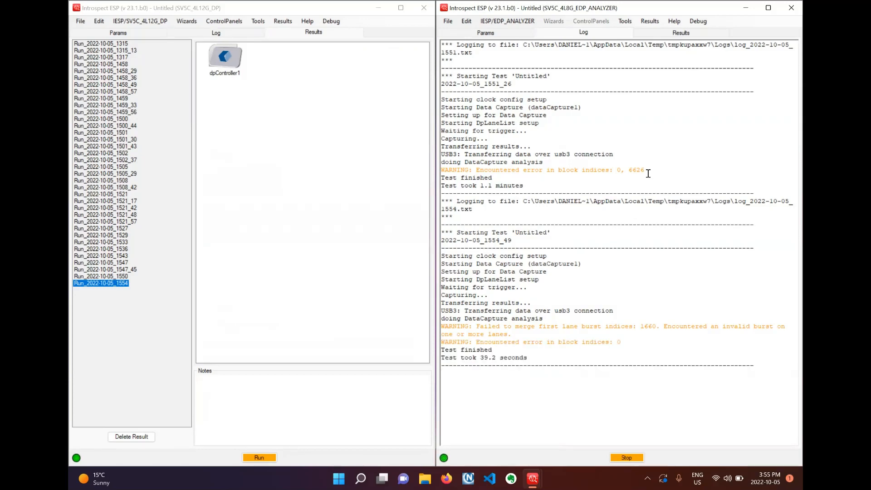
click(681, 32)
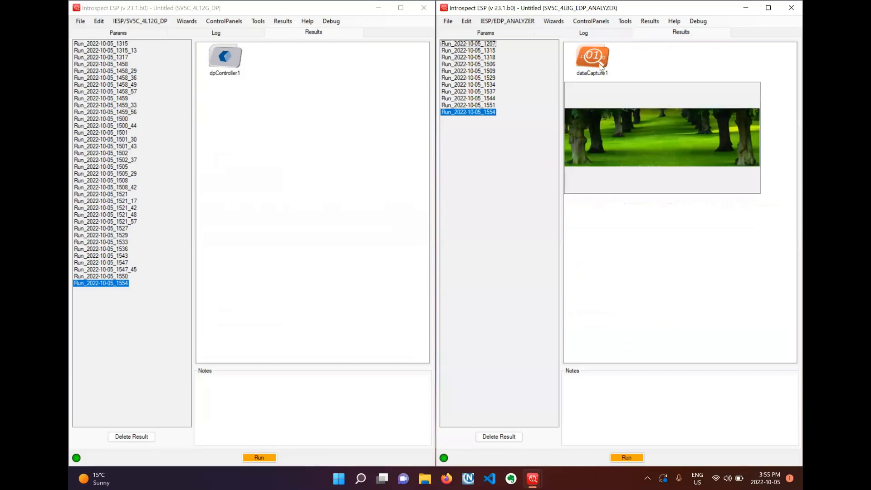
Open the PSR2 dataCapture1 result and maximize the DP DataCapture viewer
double_click(592, 56)
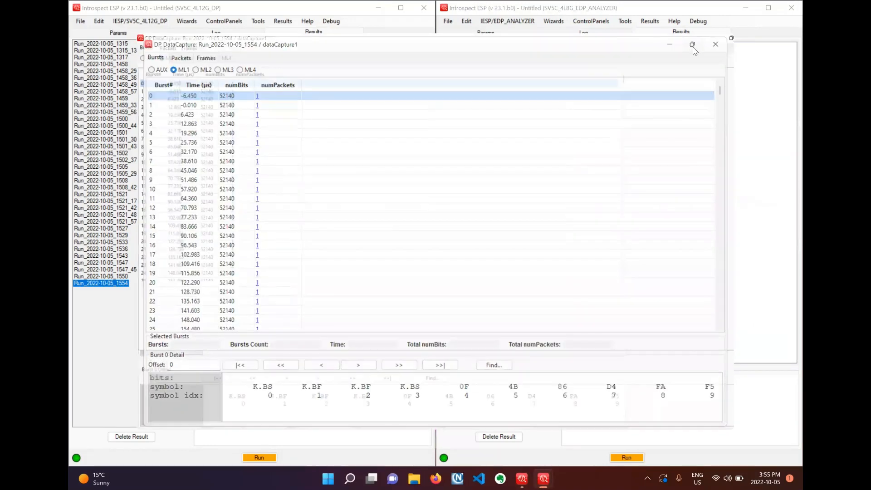
click(692, 44)
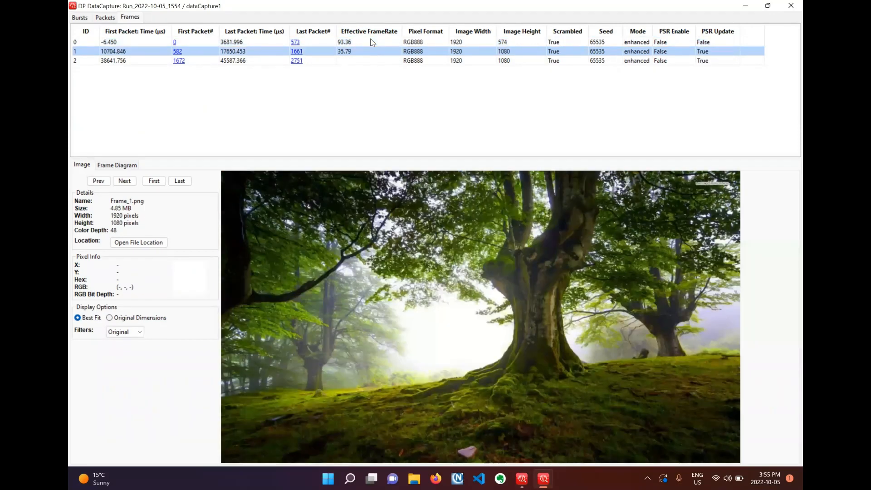
Jump to packet 582, the first packet of frame 1, in the Packets list
click(113, 60)
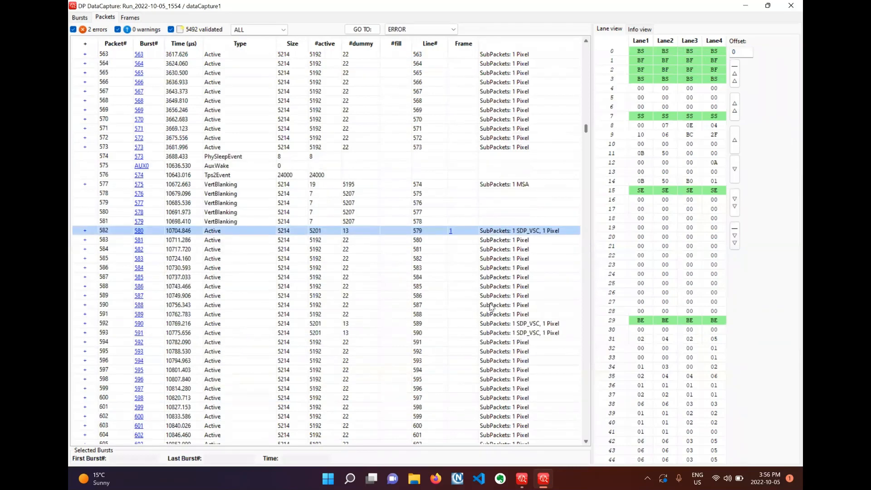
mouse_move(547, 220)
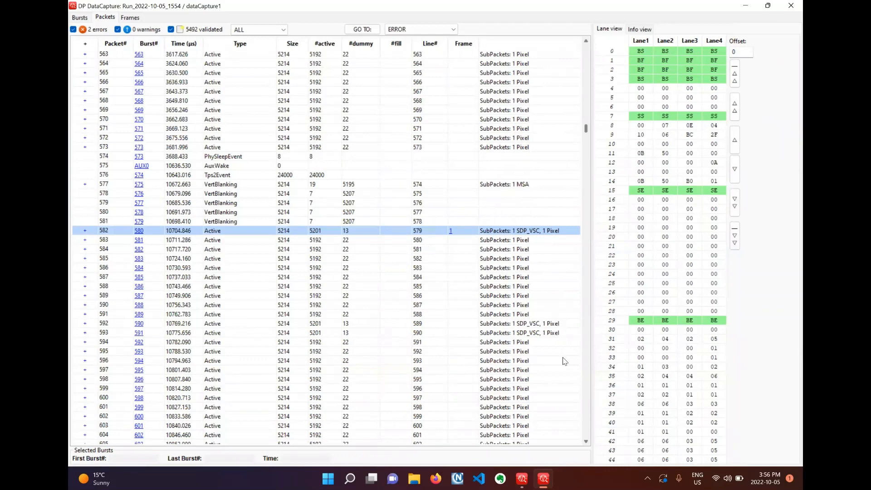
mouse_move(568, 347)
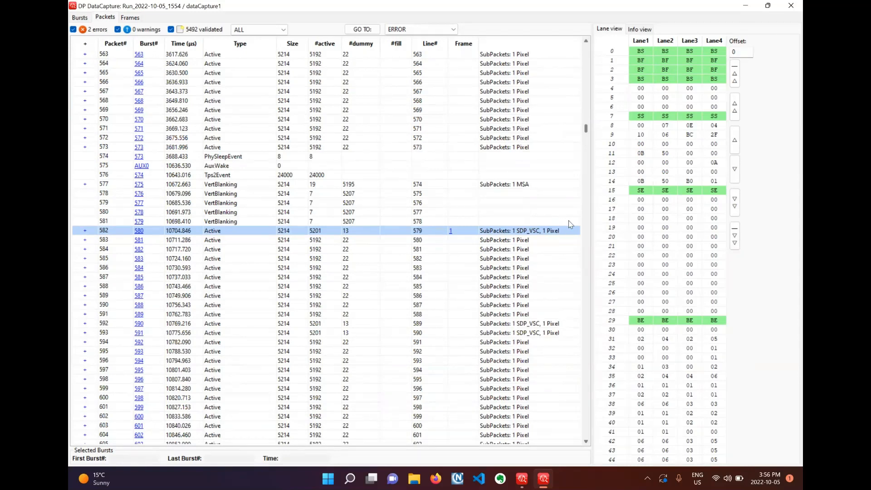
mouse_move(436, 172)
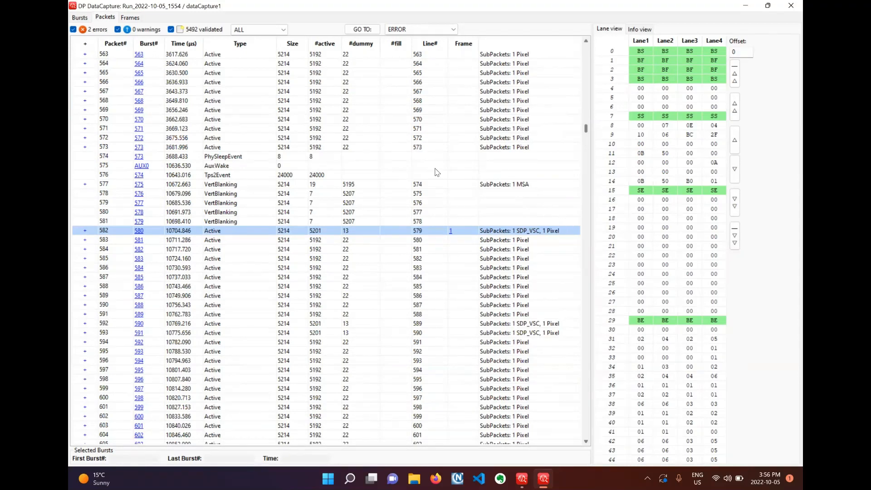
mouse_move(339, 131)
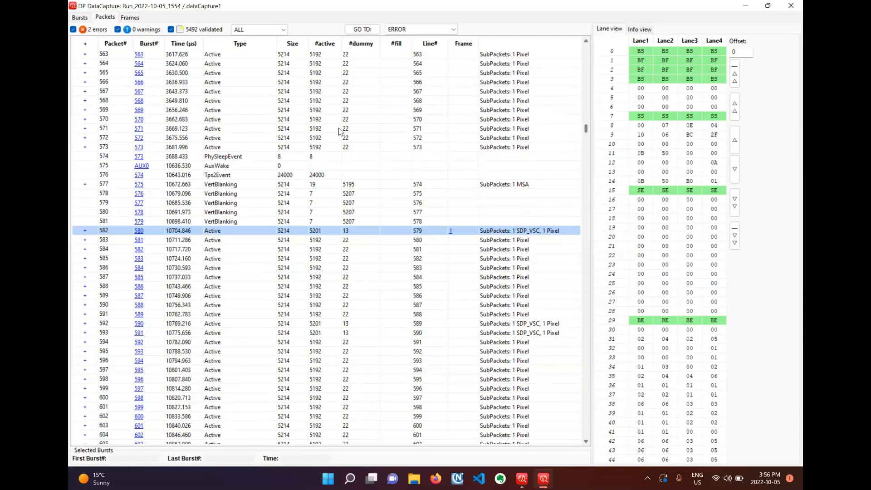
mouse_move(186, 152)
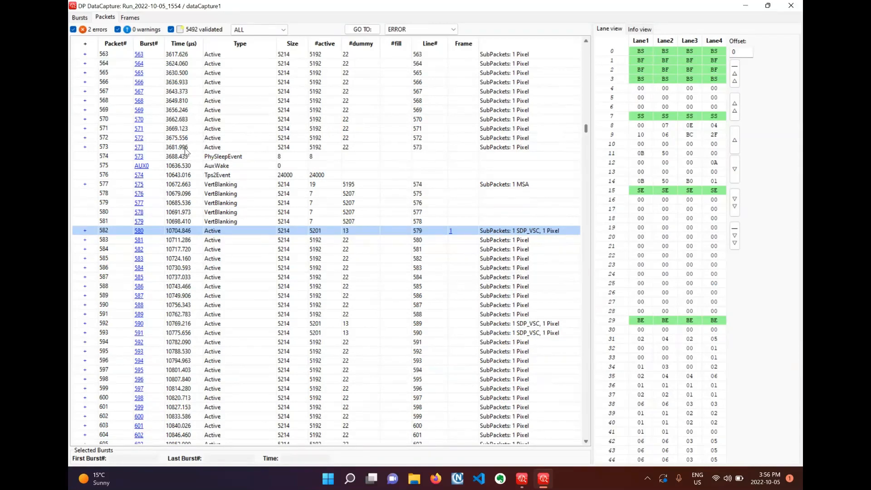
mouse_move(215, 153)
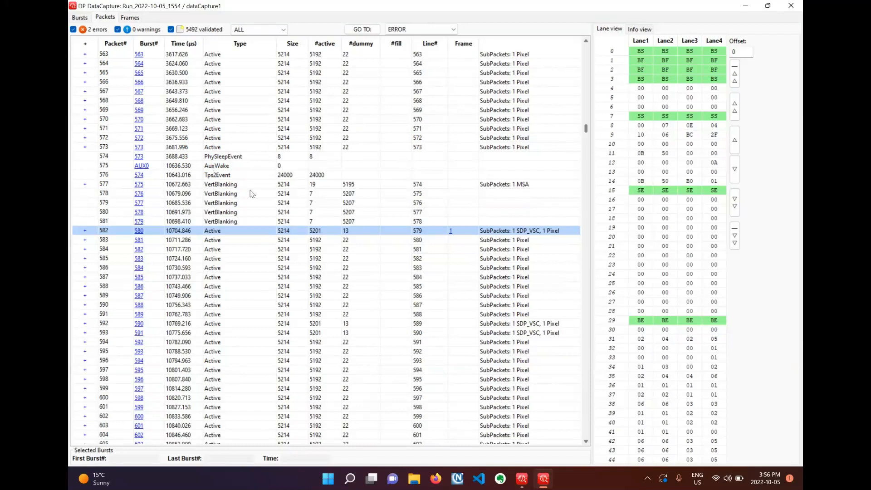
mouse_move(248, 253)
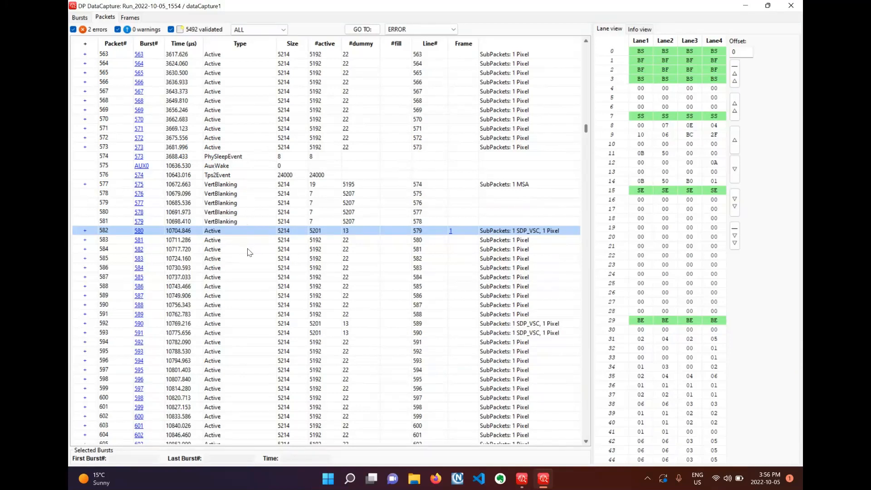